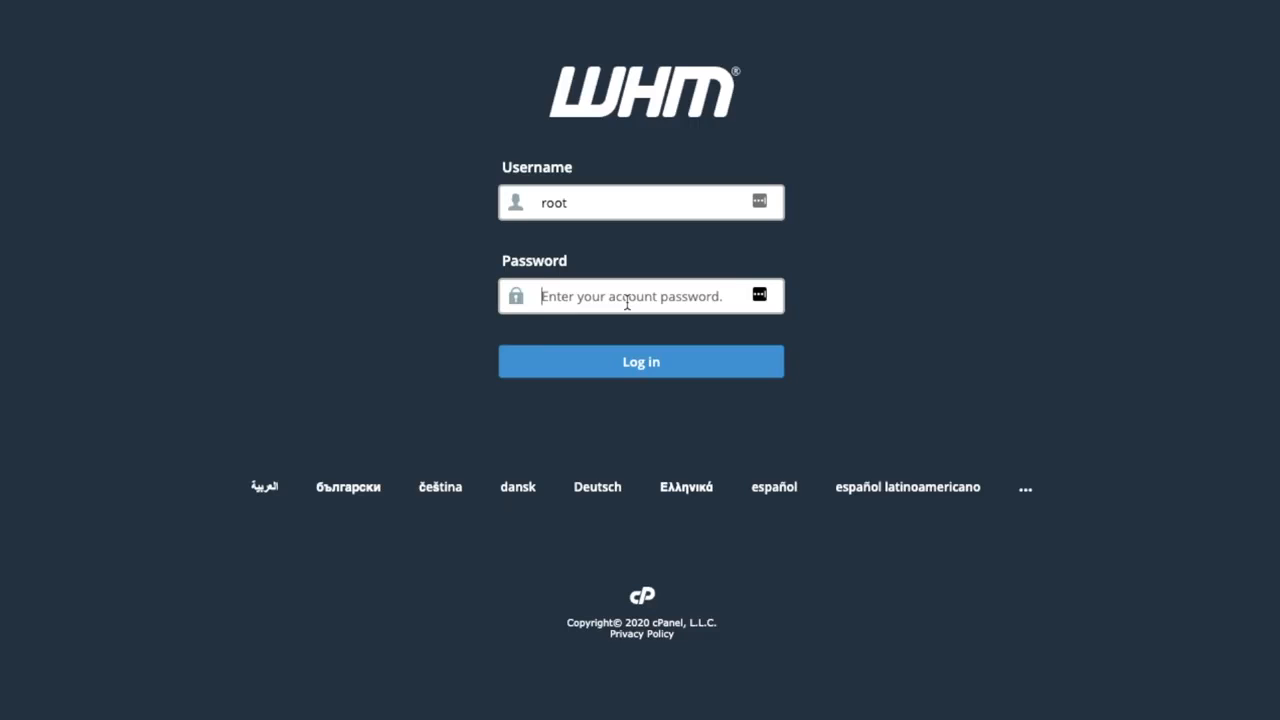
Step: Sign in to WHM as root with the account password and reach the home dashboard
click(640, 360)
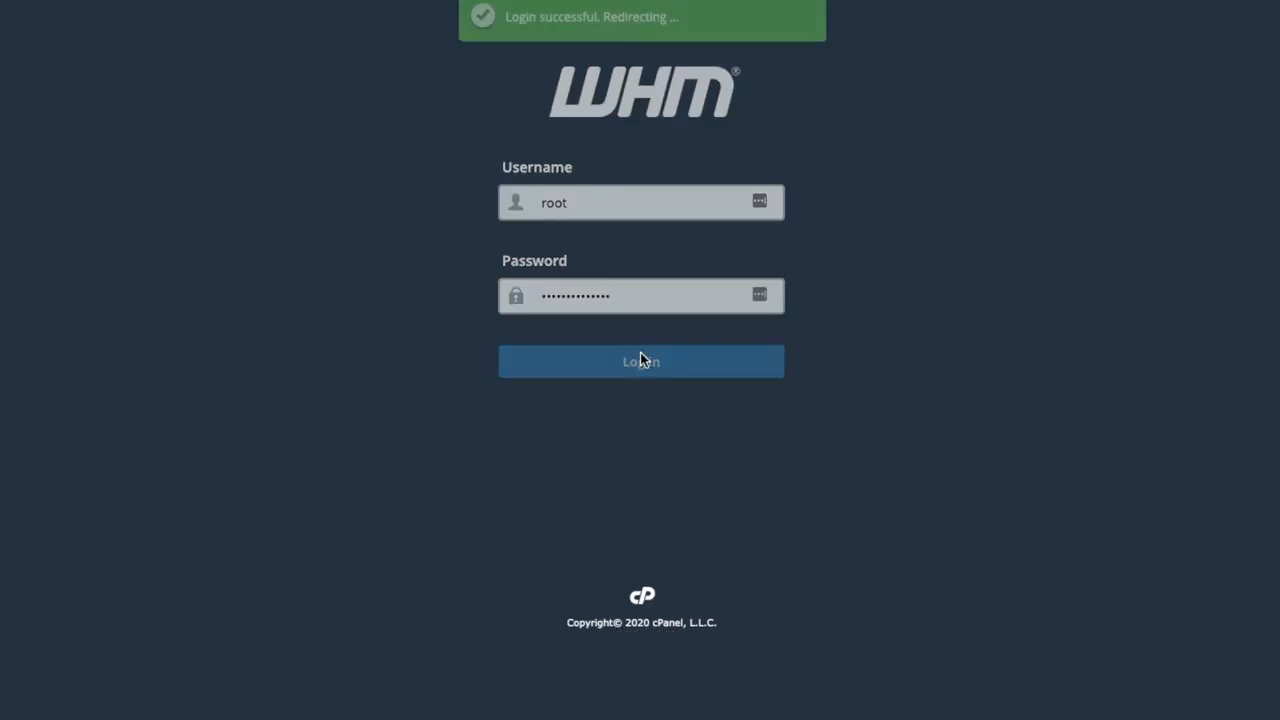
click(640, 360)
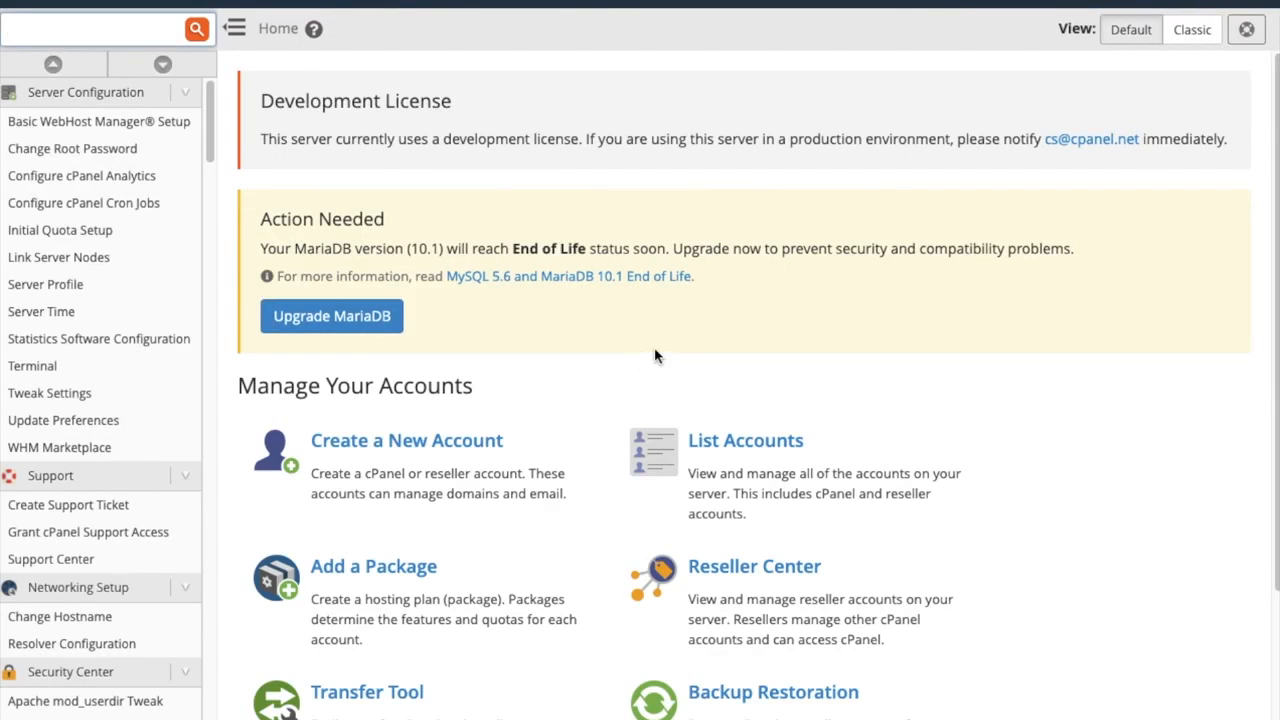
Step: Search the sidebar for 'sec' and open Two-Factor Authentication under Security Center
click(96, 28)
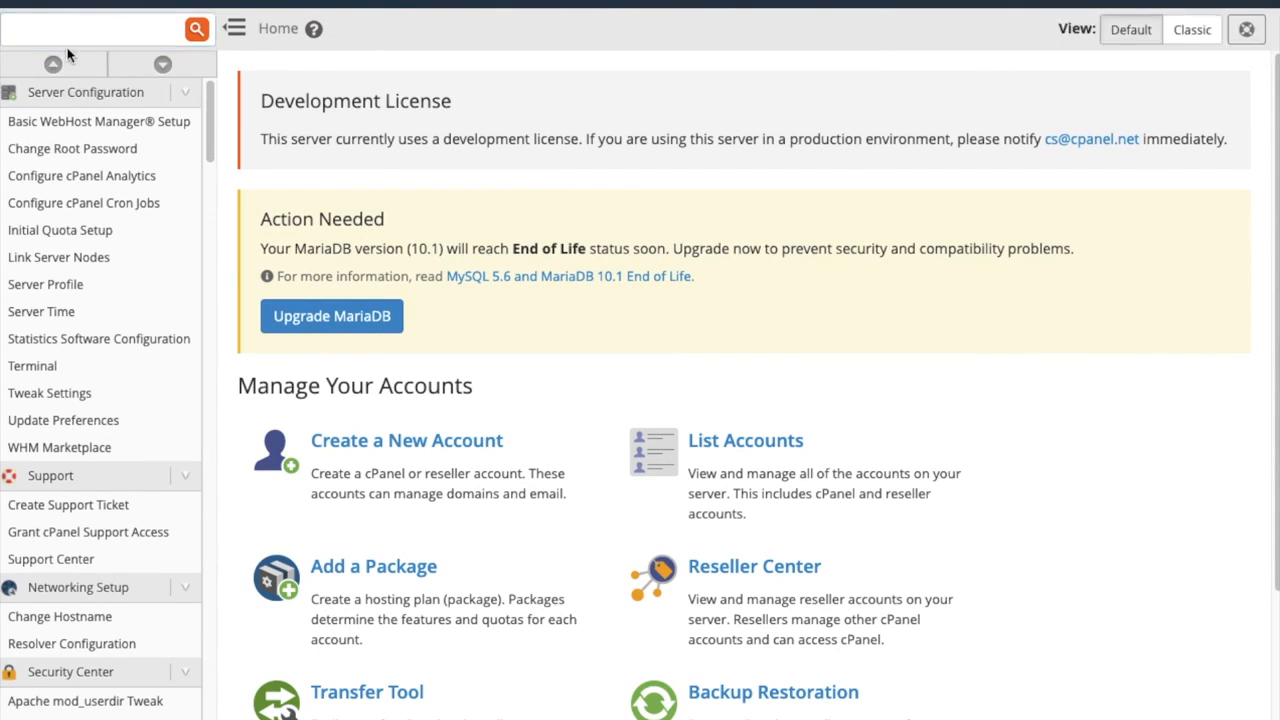
text(sec)
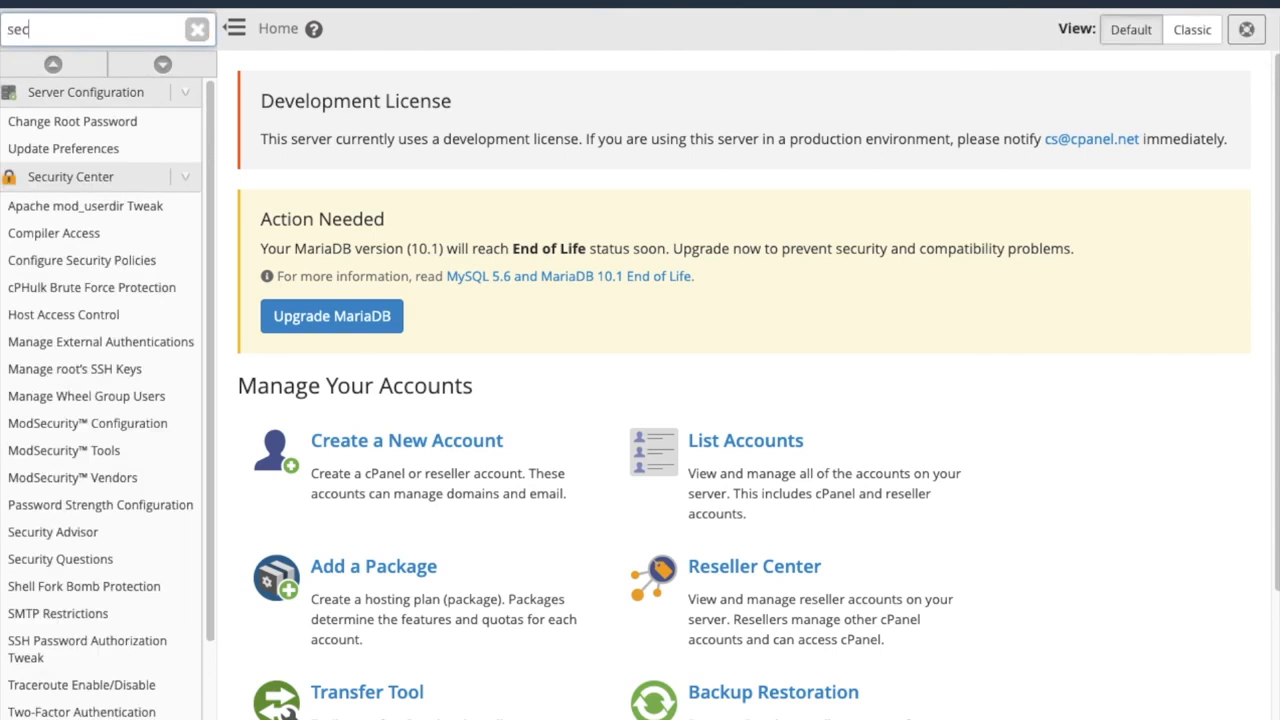
mouse_move(76, 136)
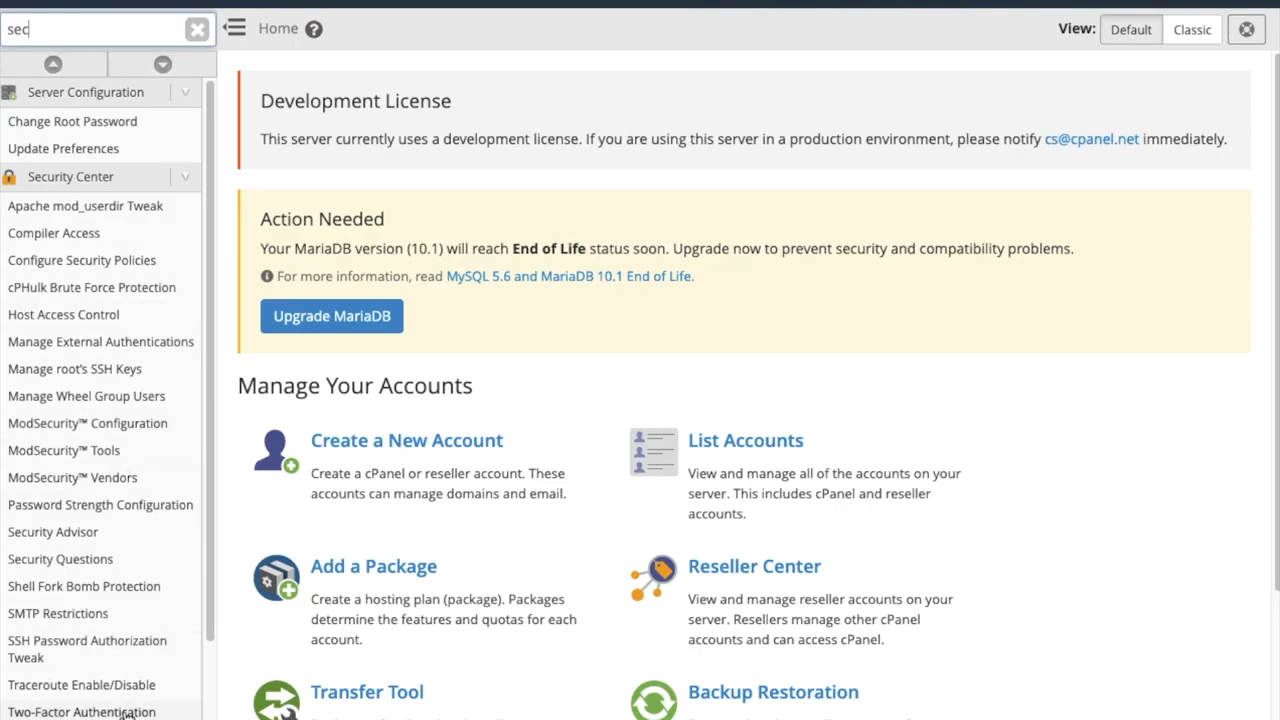
click(80, 712)
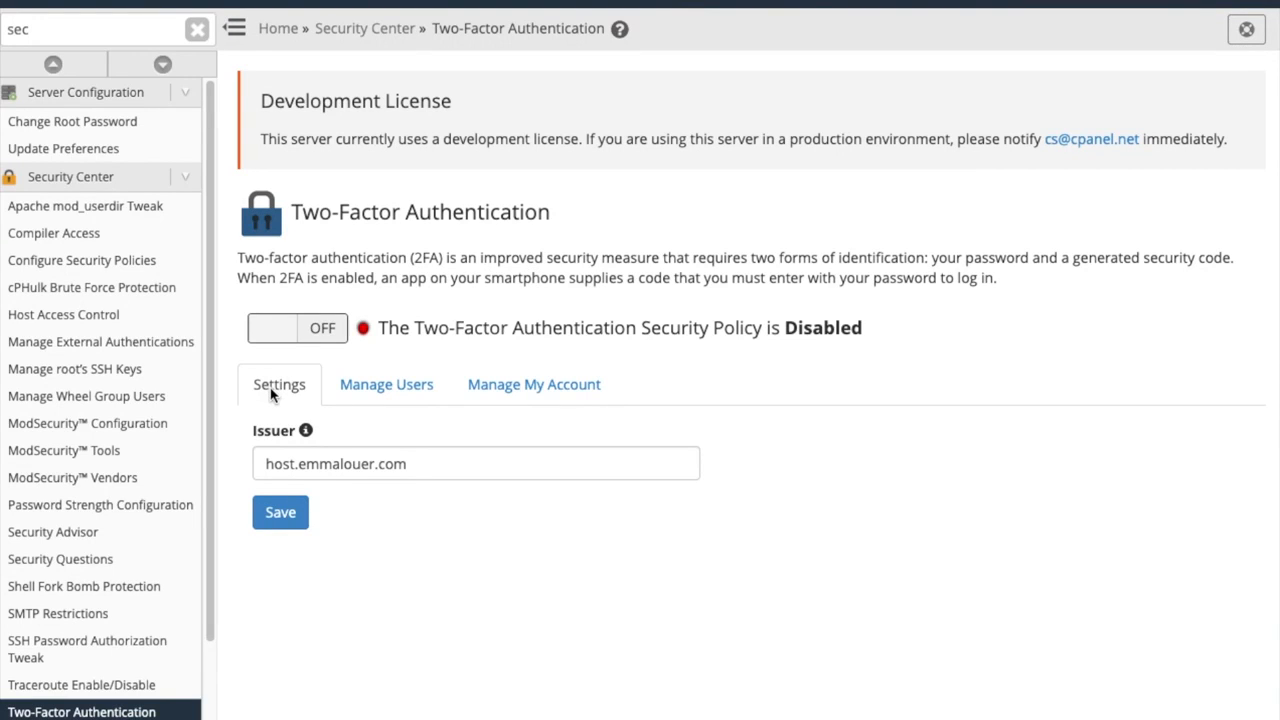
click(532, 384)
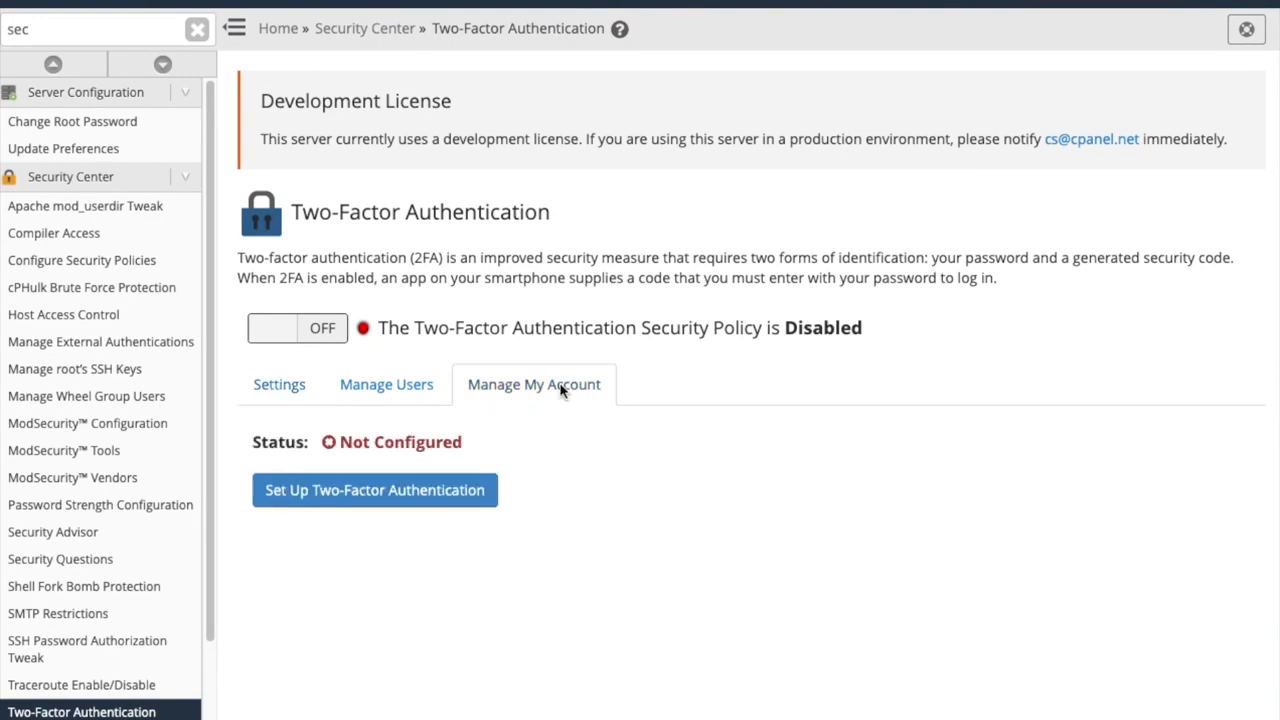
mouse_move(374, 490)
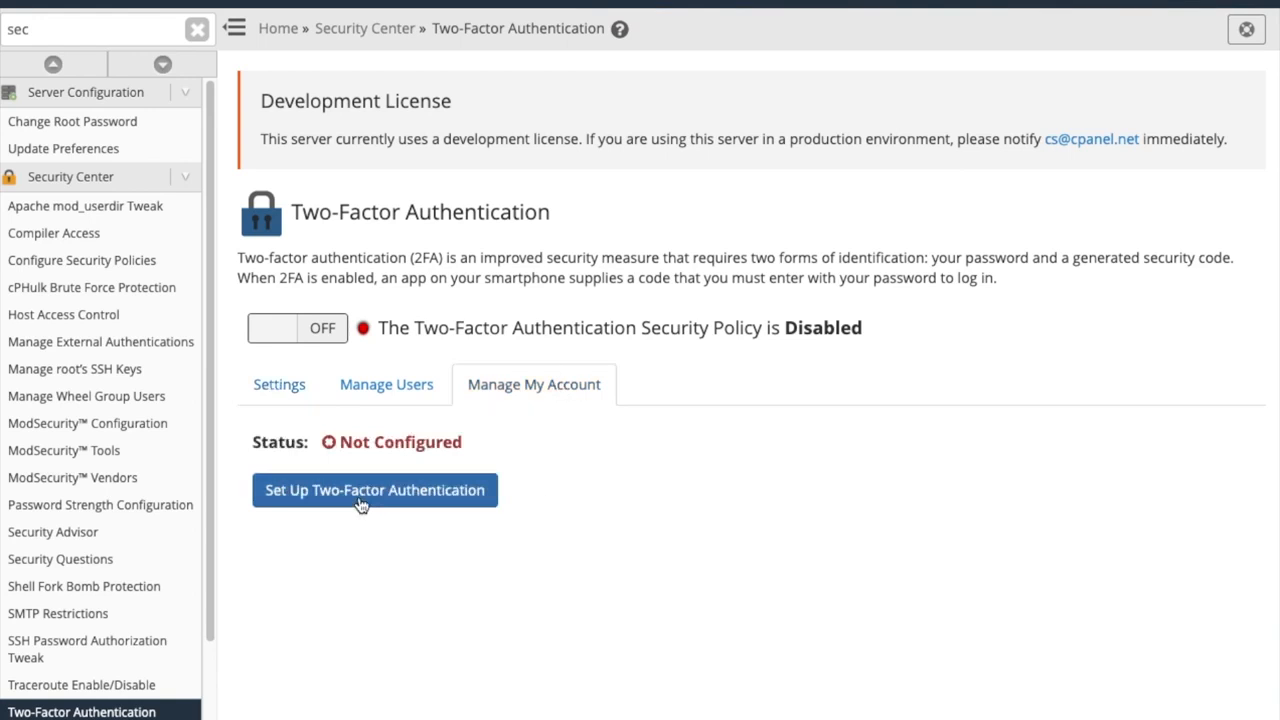
click(374, 490)
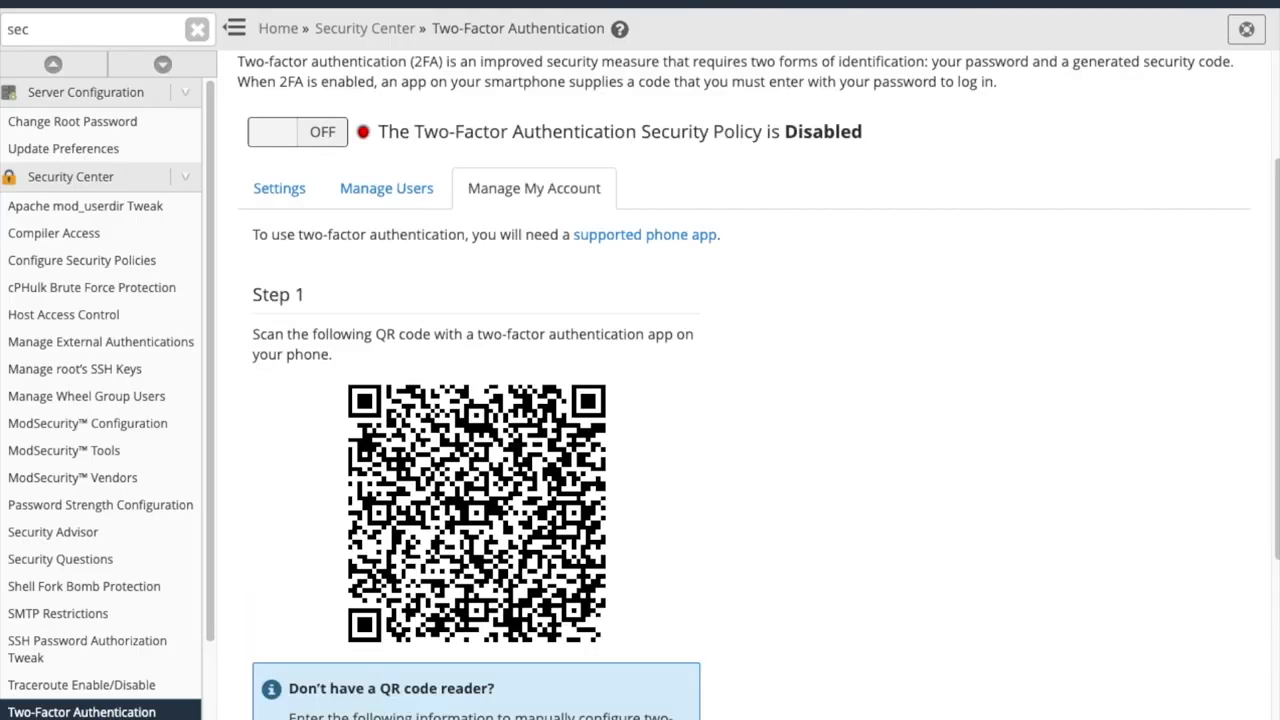
mouse_move(700, 442)
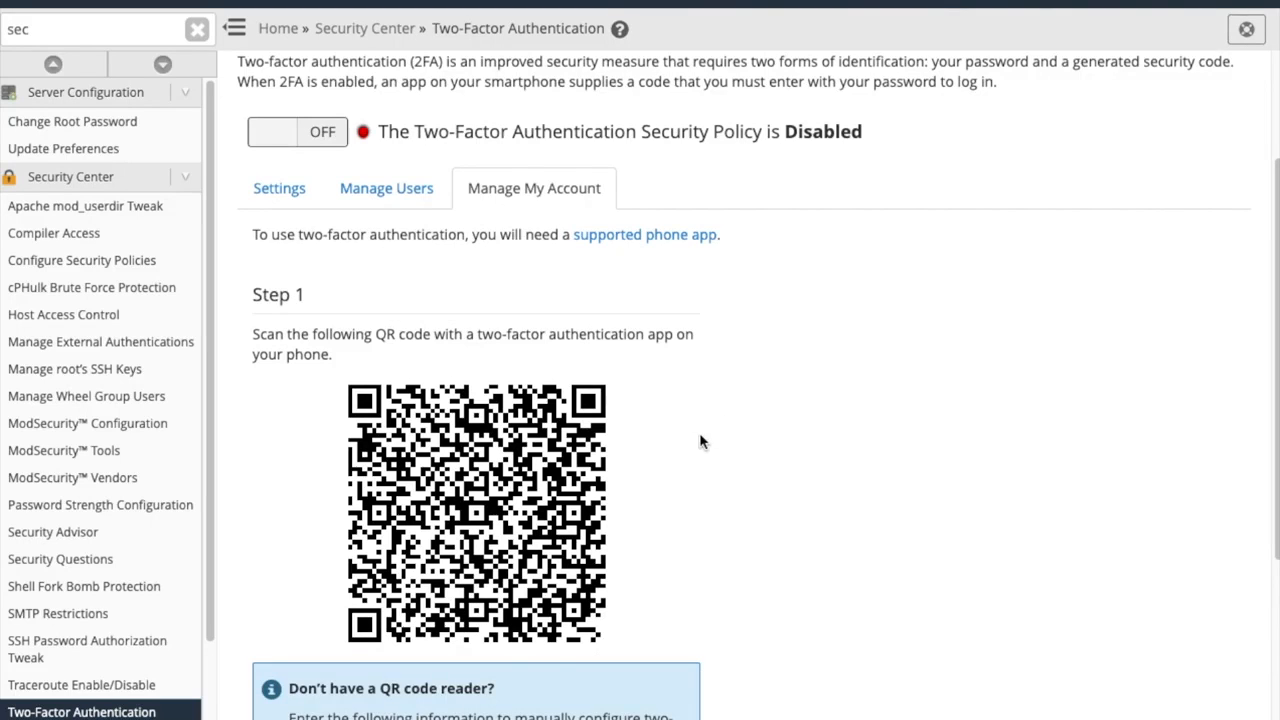
scroll(down, 3)
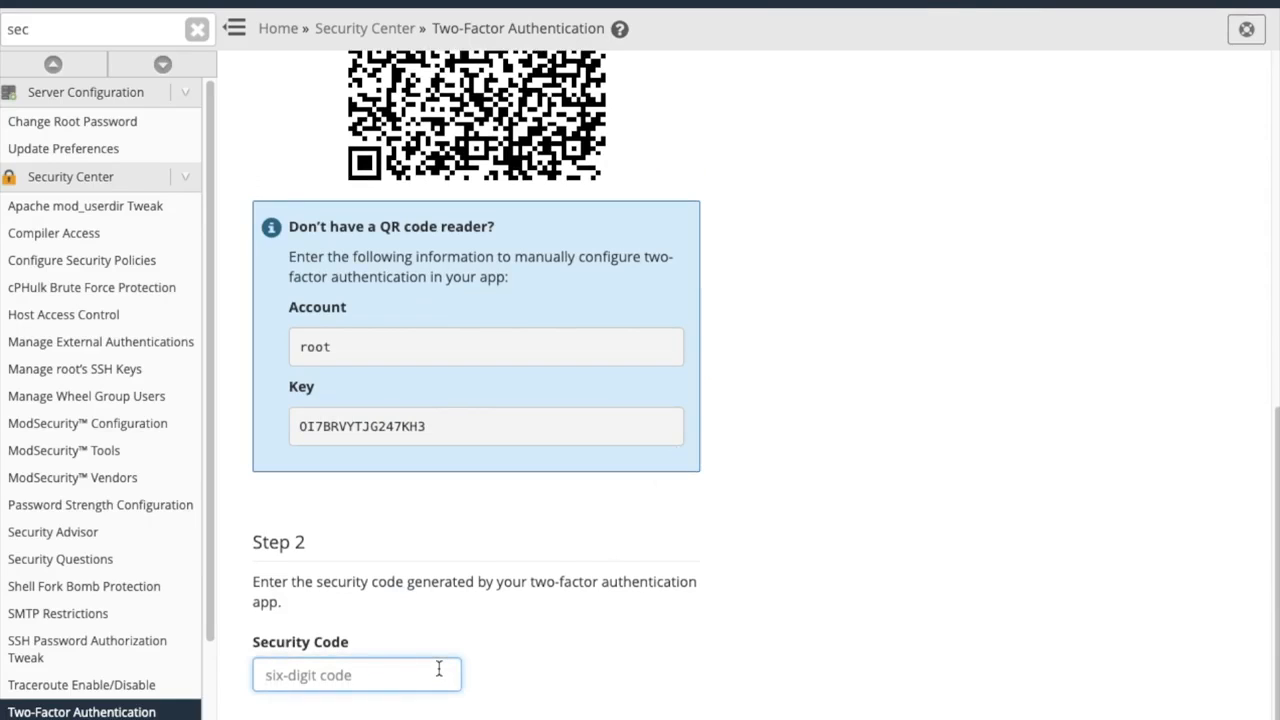
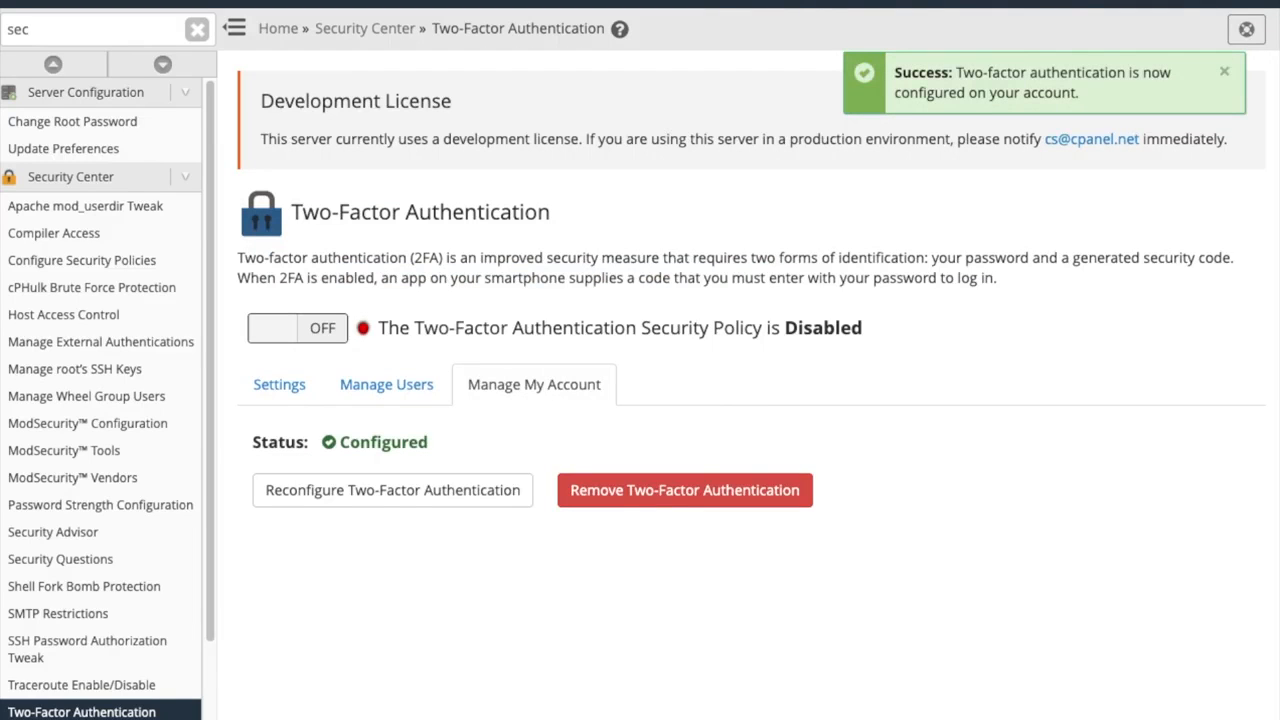
mouse_move(620, 576)
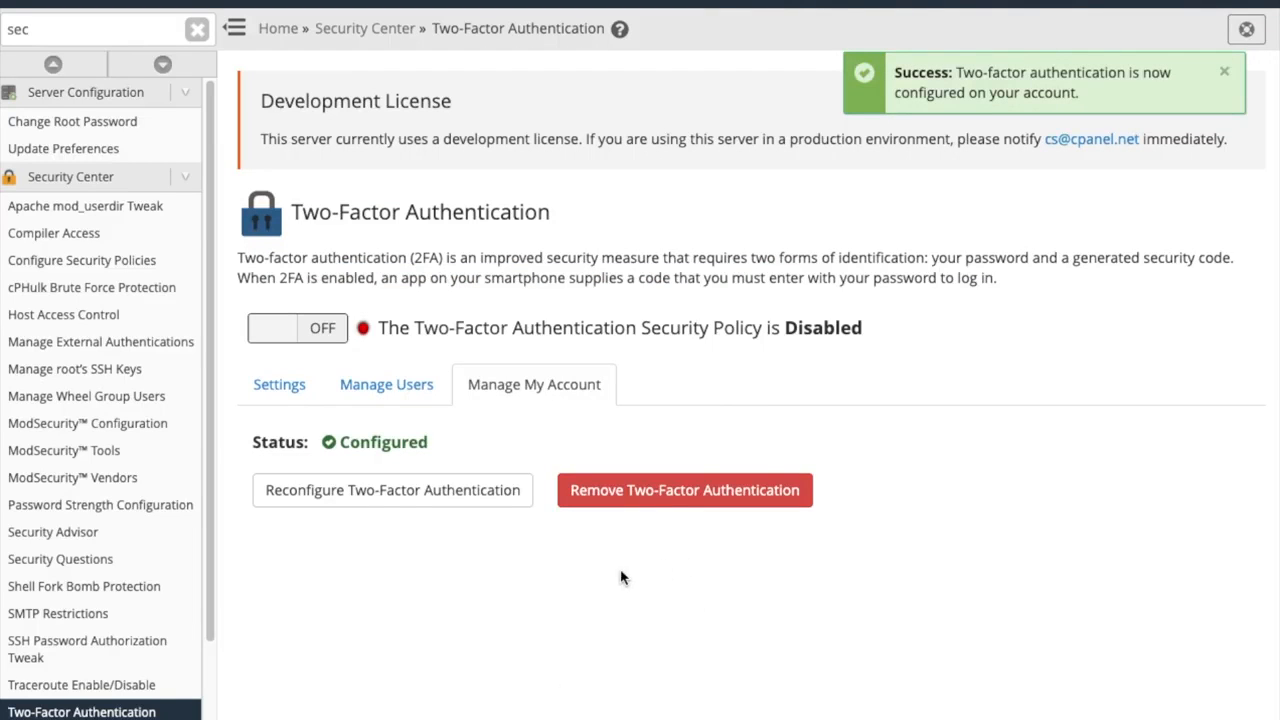
mouse_move(604, 578)
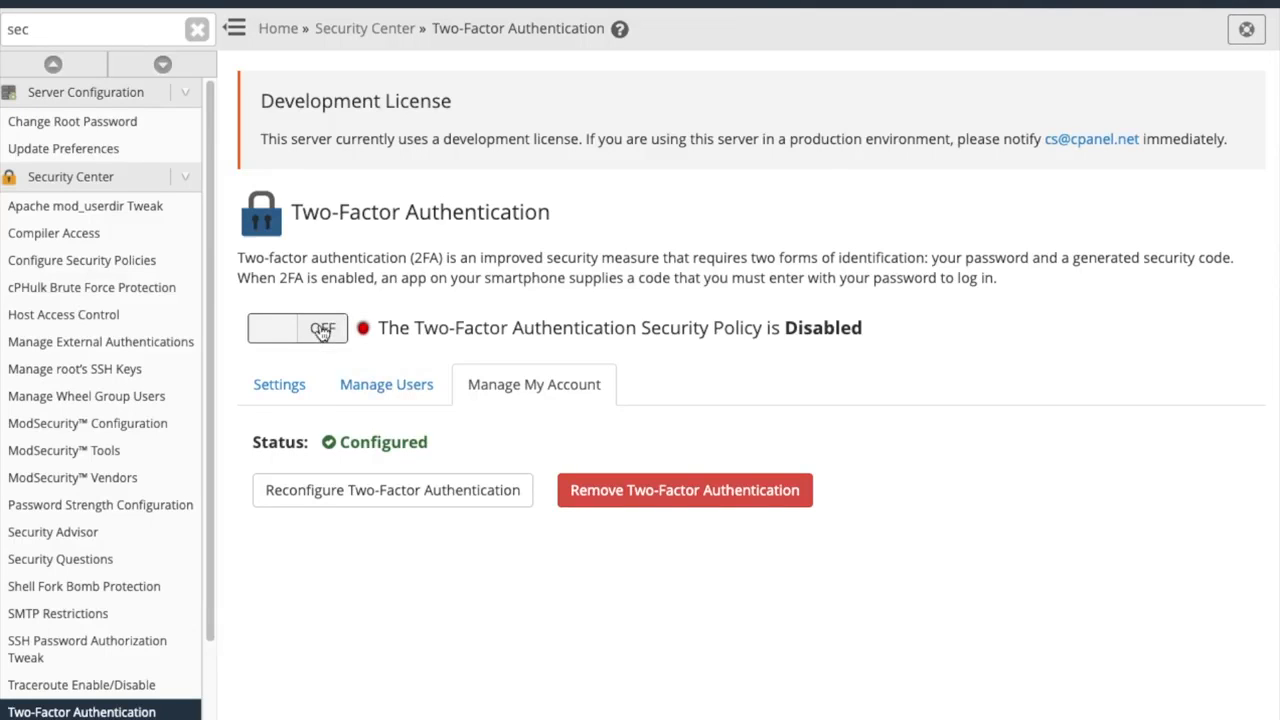
click(296, 328)
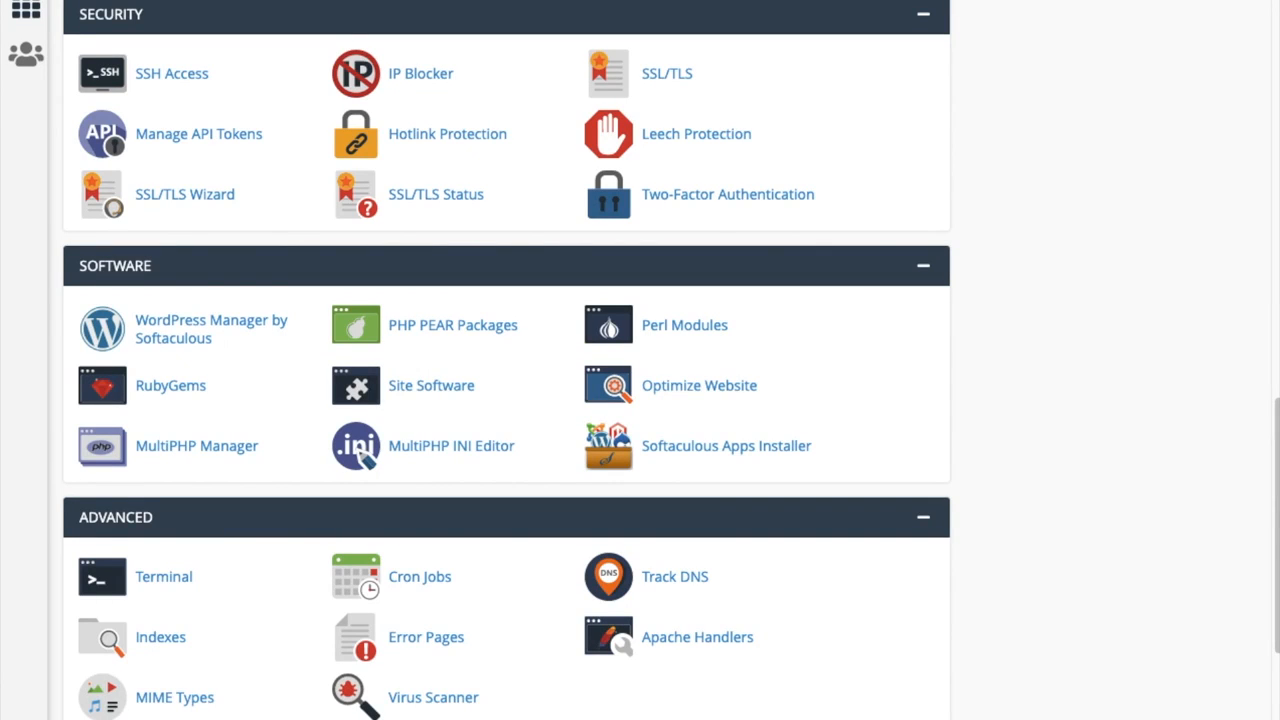
mouse_move(748, 224)
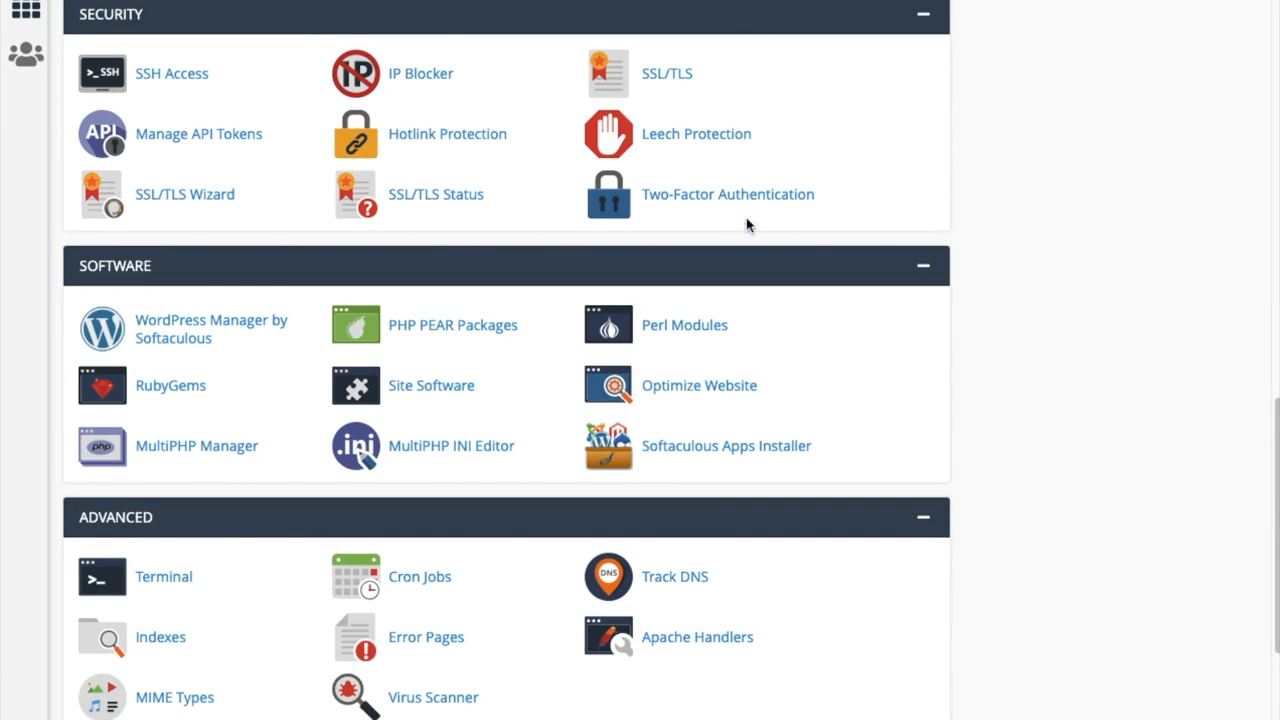
mouse_move(130, 28)
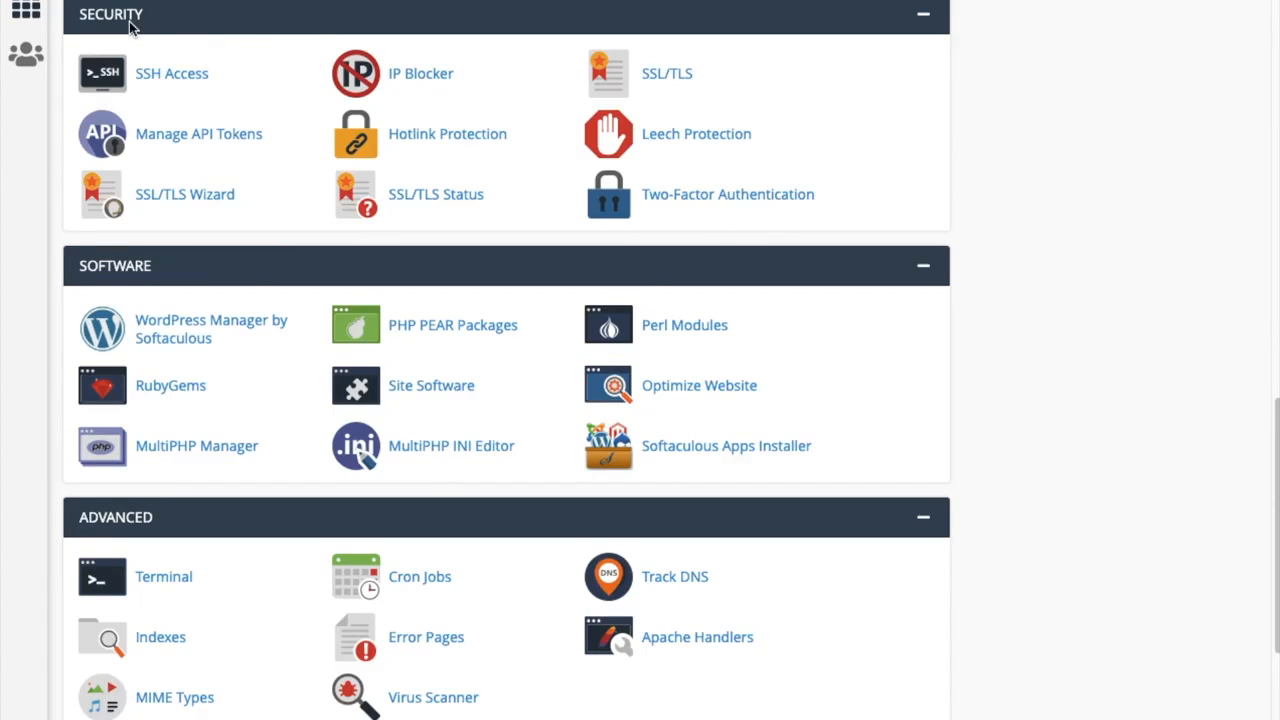
mouse_move(708, 196)
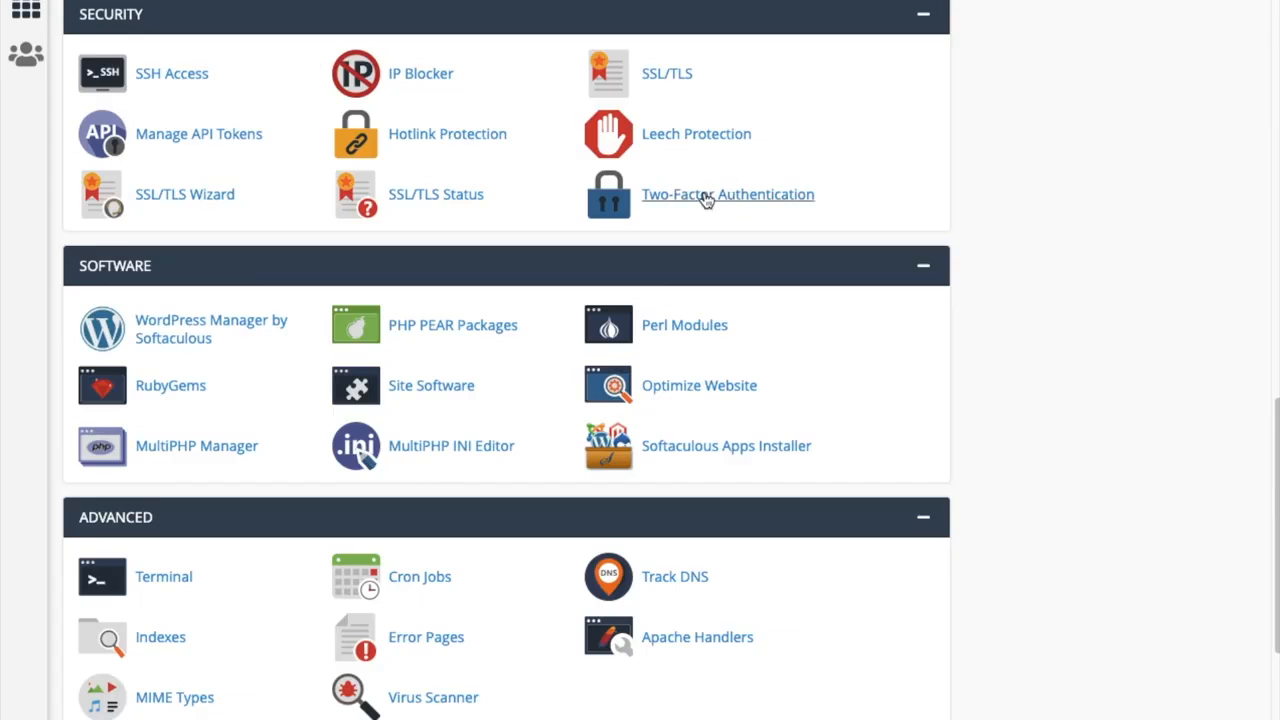
Step: Open the cPanel account's Two-Factor Authentication page from the Security section
click(728, 194)
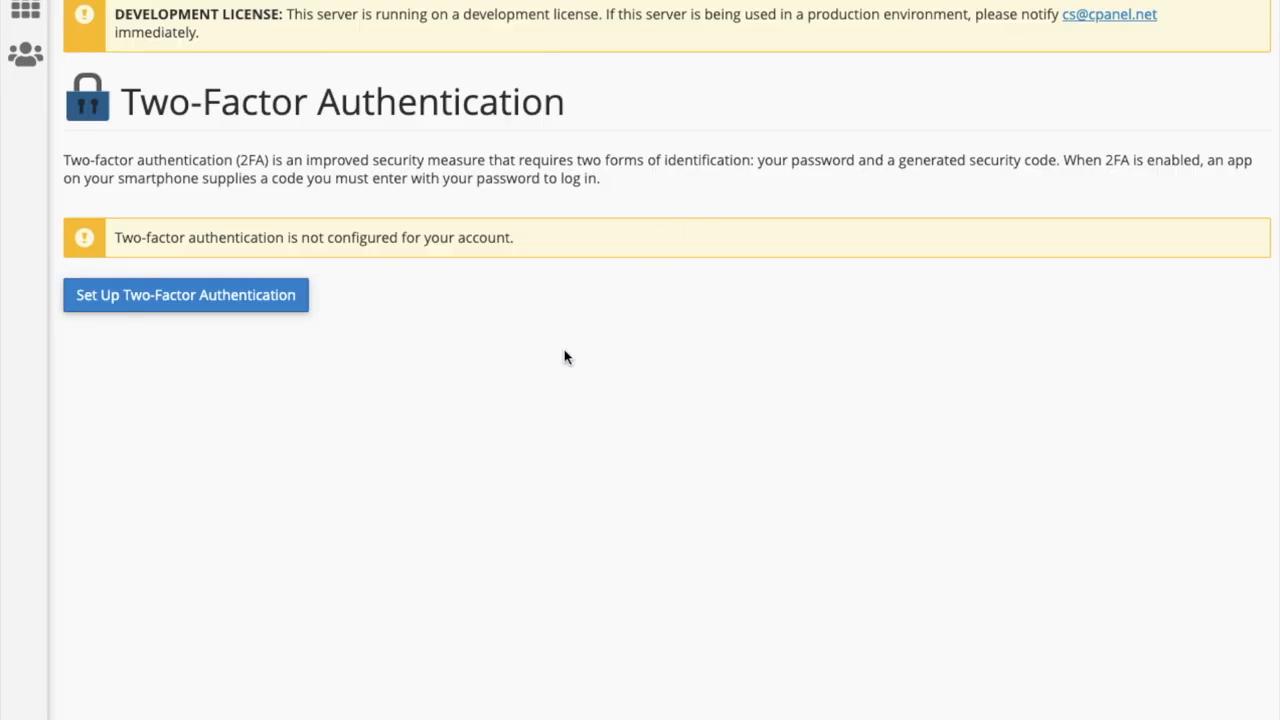
mouse_move(184, 294)
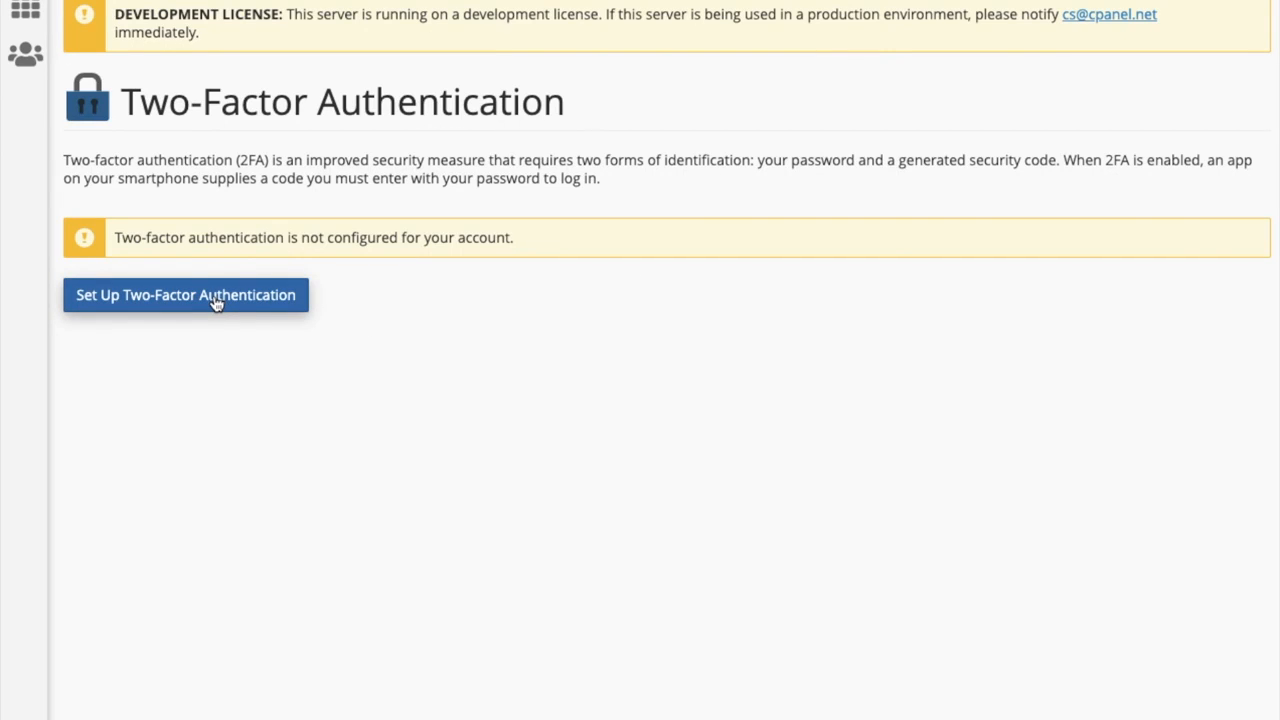
click(184, 294)
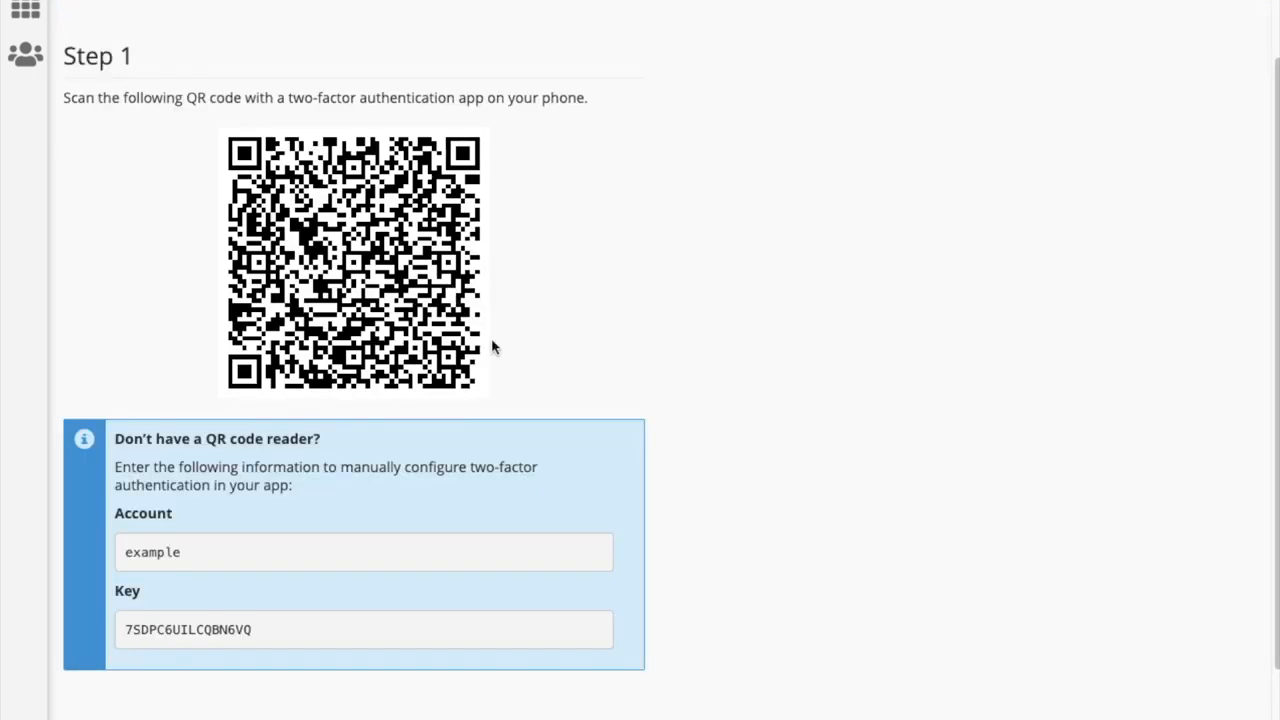
scroll(down, 3)
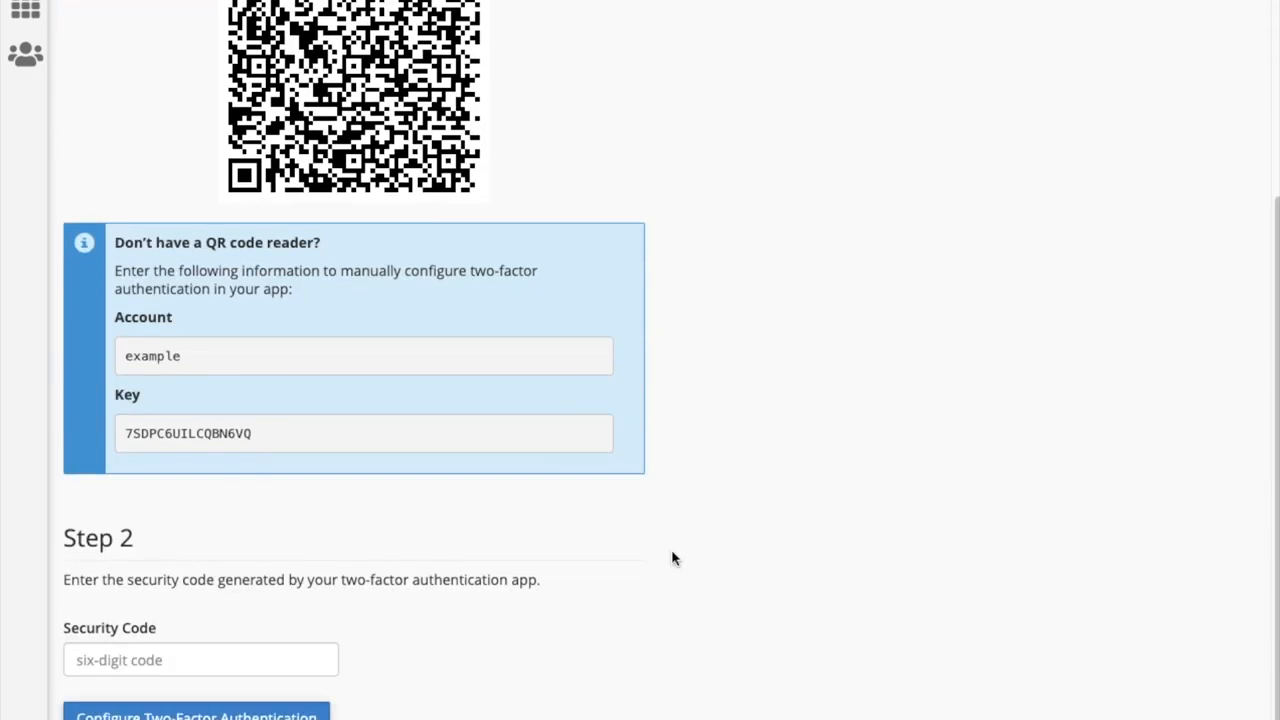
mouse_move(640, 616)
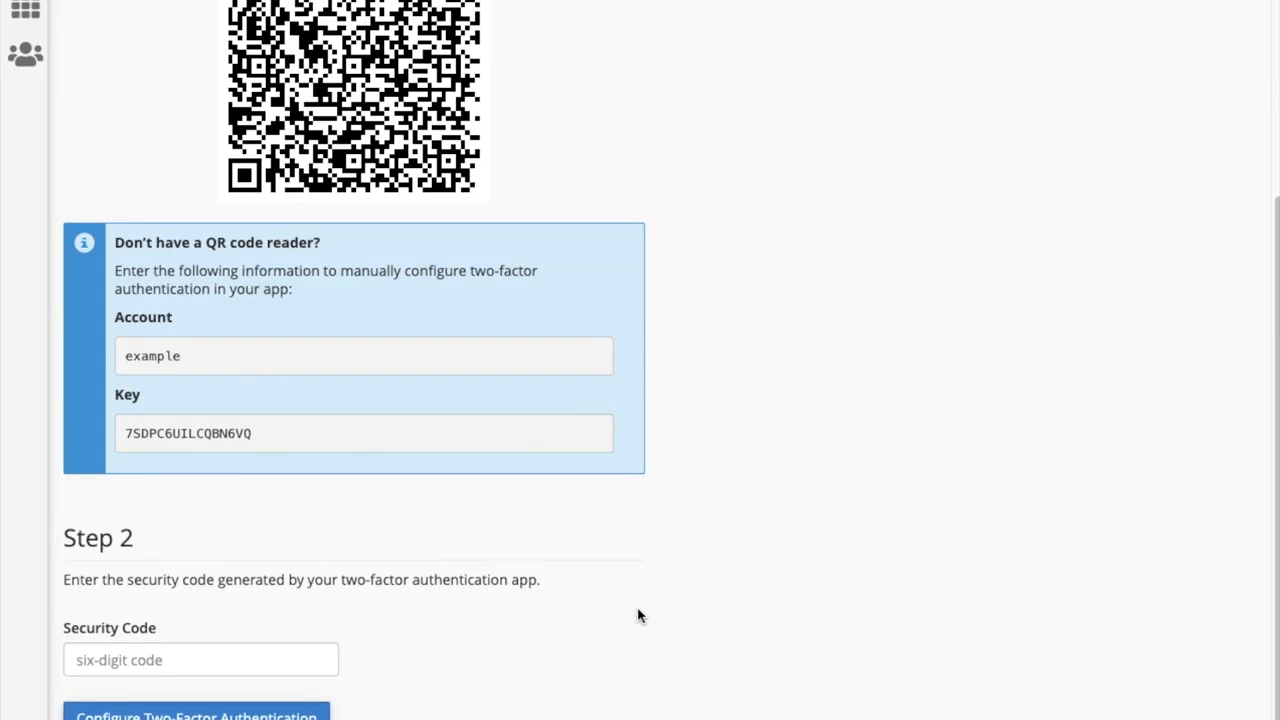
mouse_move(648, 608)
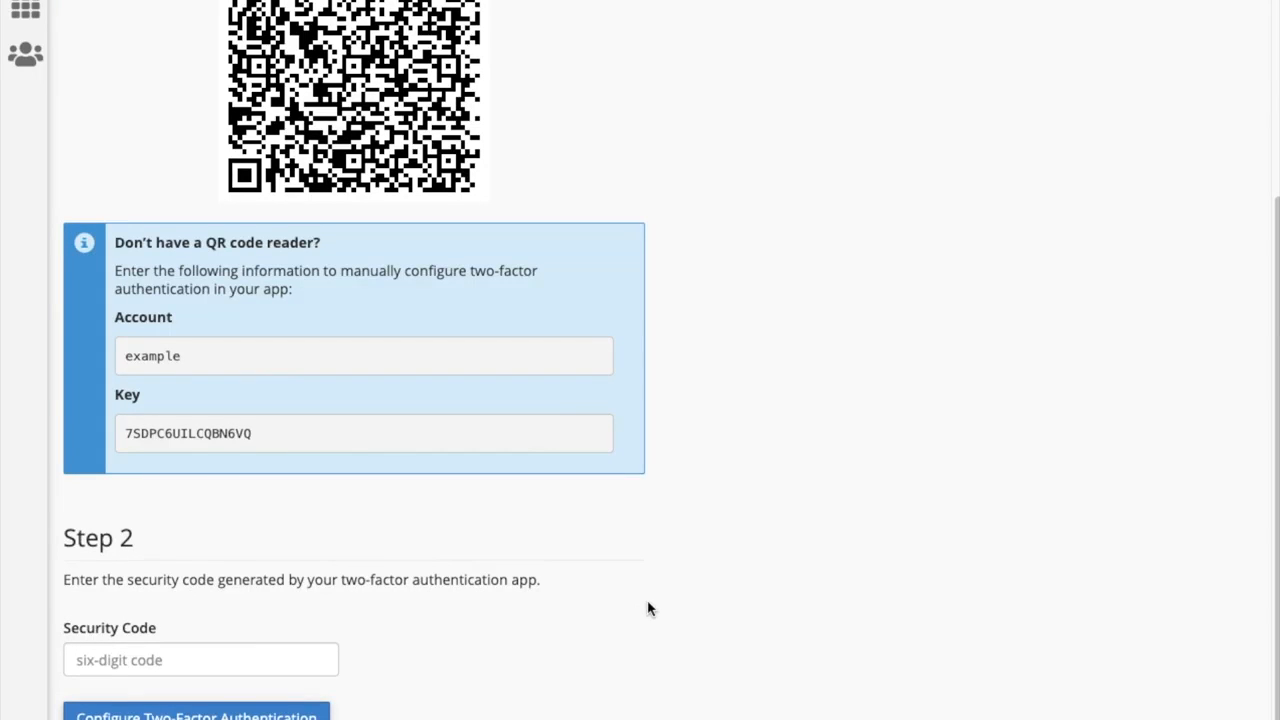
click(200, 660)
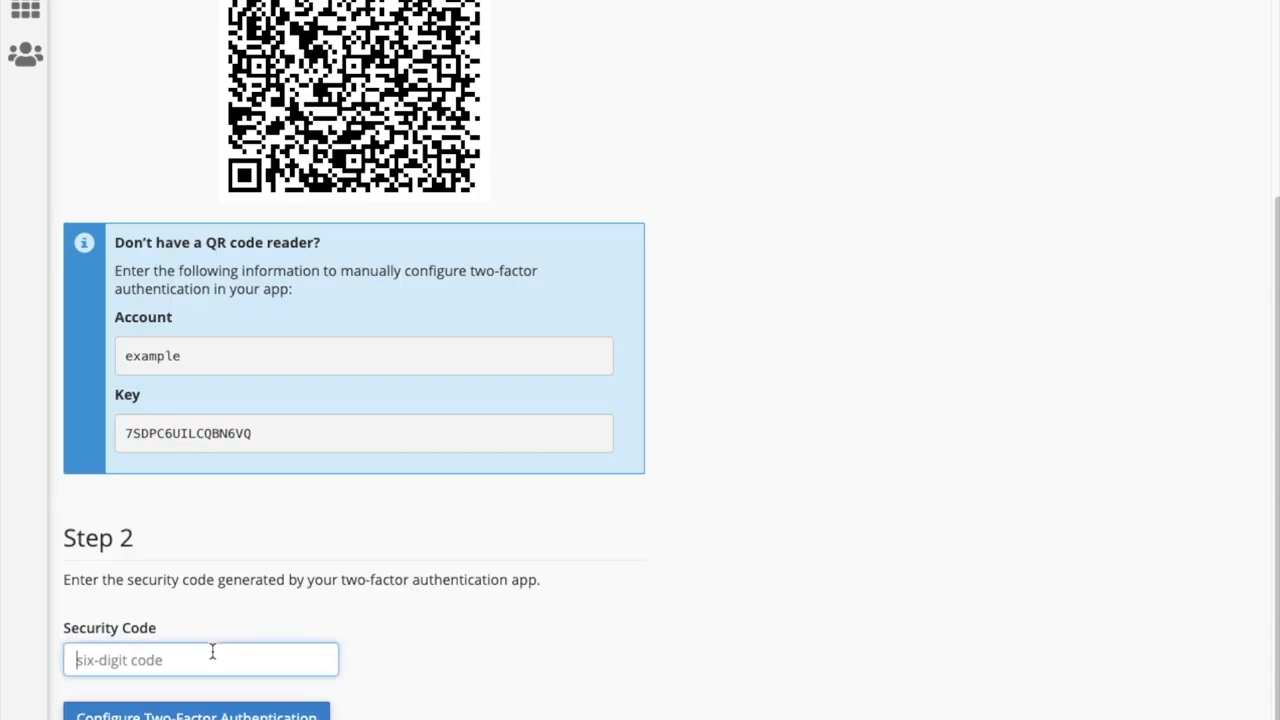
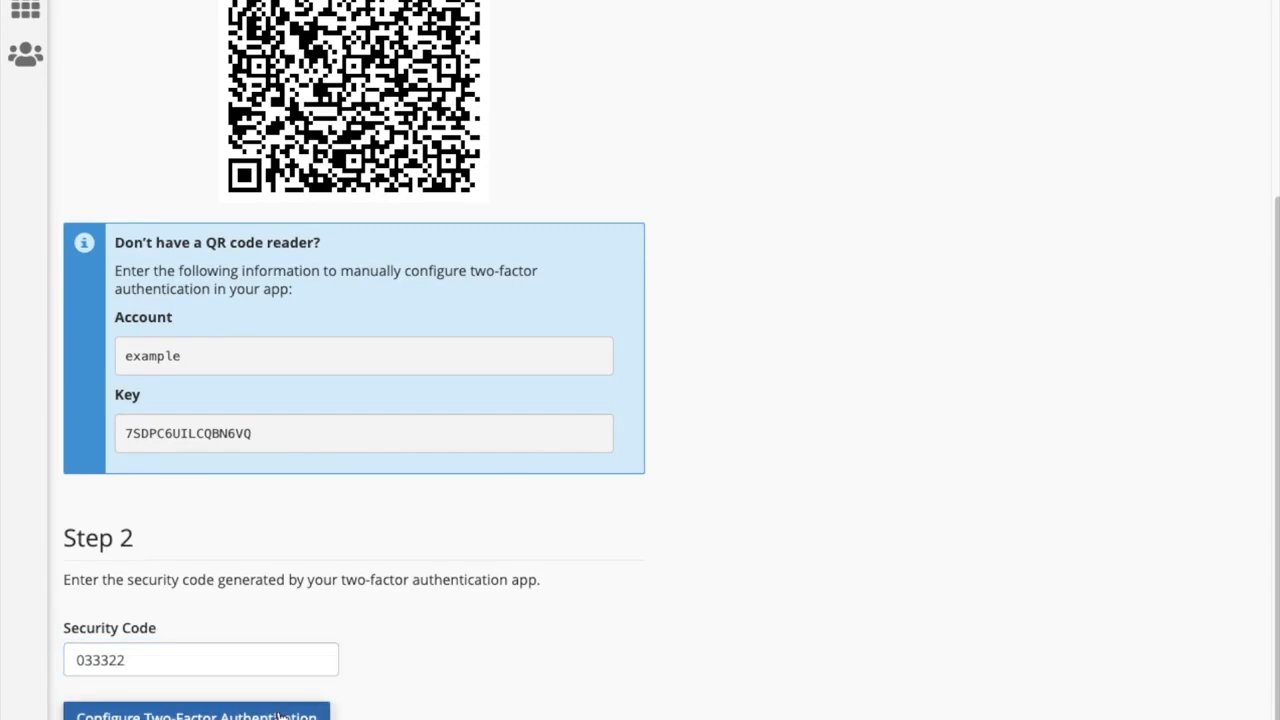
click(196, 716)
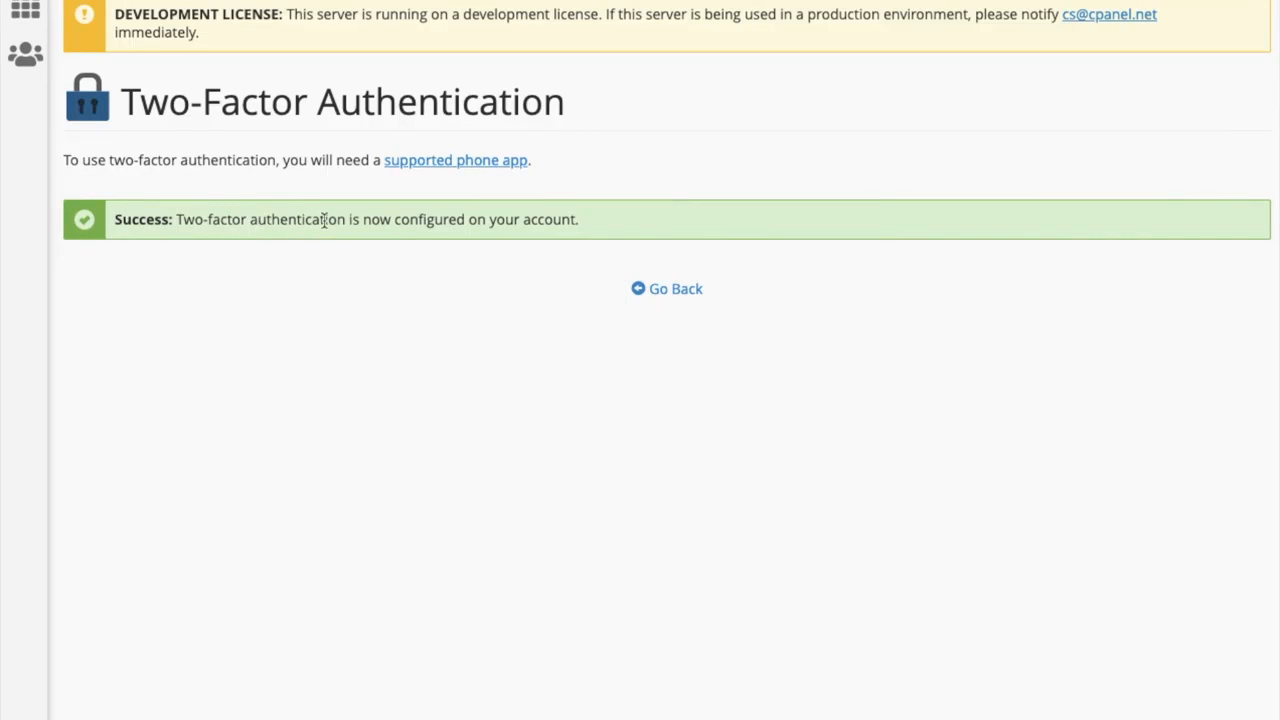
mouse_move(630, 224)
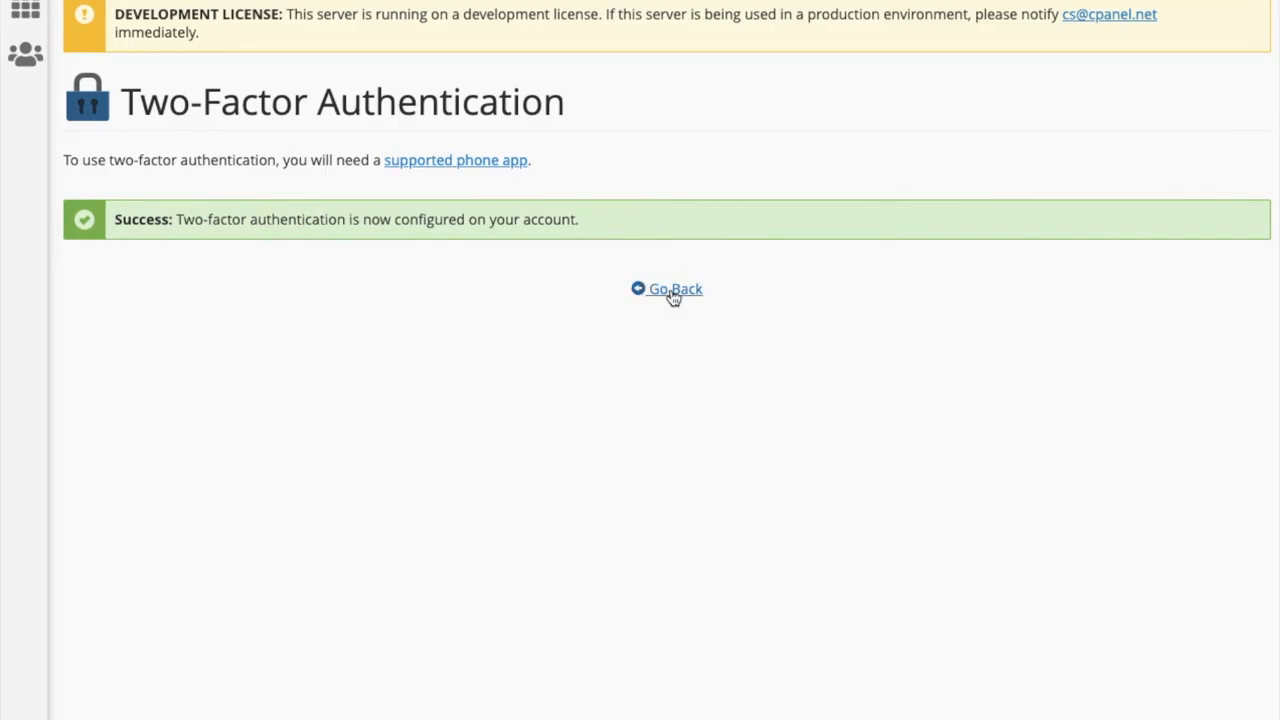
Step: Go back to the two-factor overview, now showing the account as configured
click(674, 288)
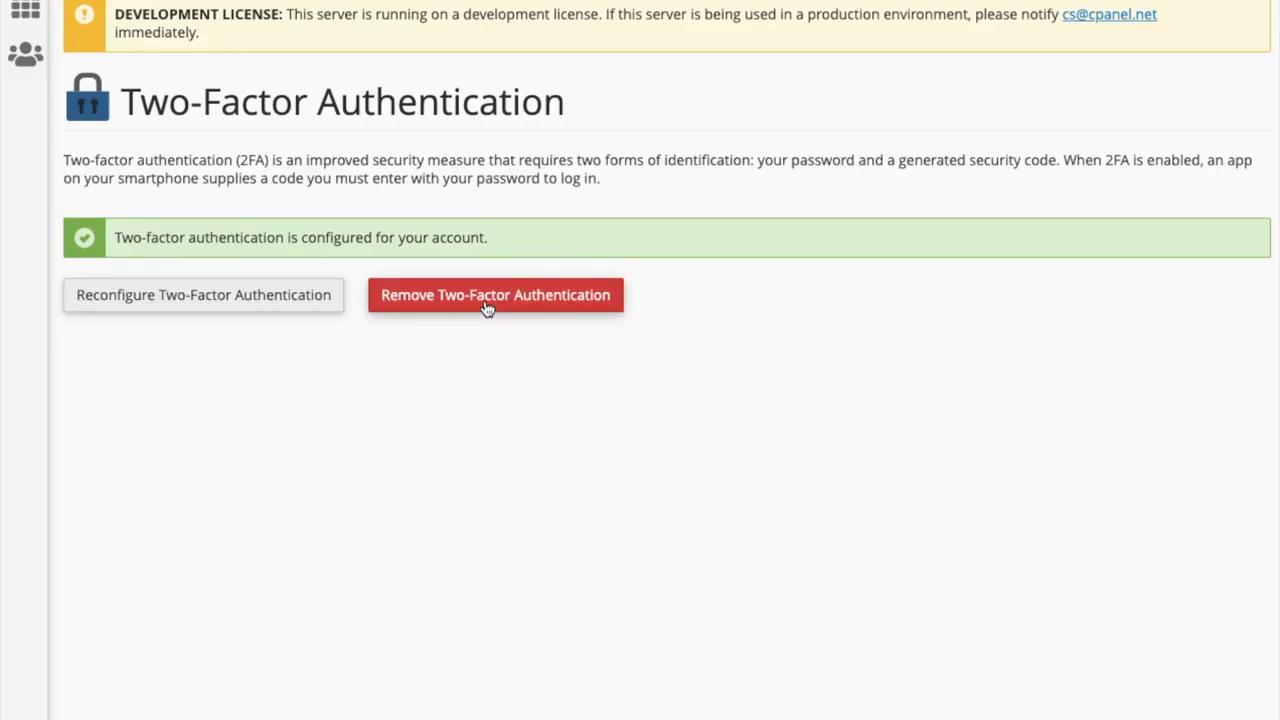
mouse_move(204, 294)
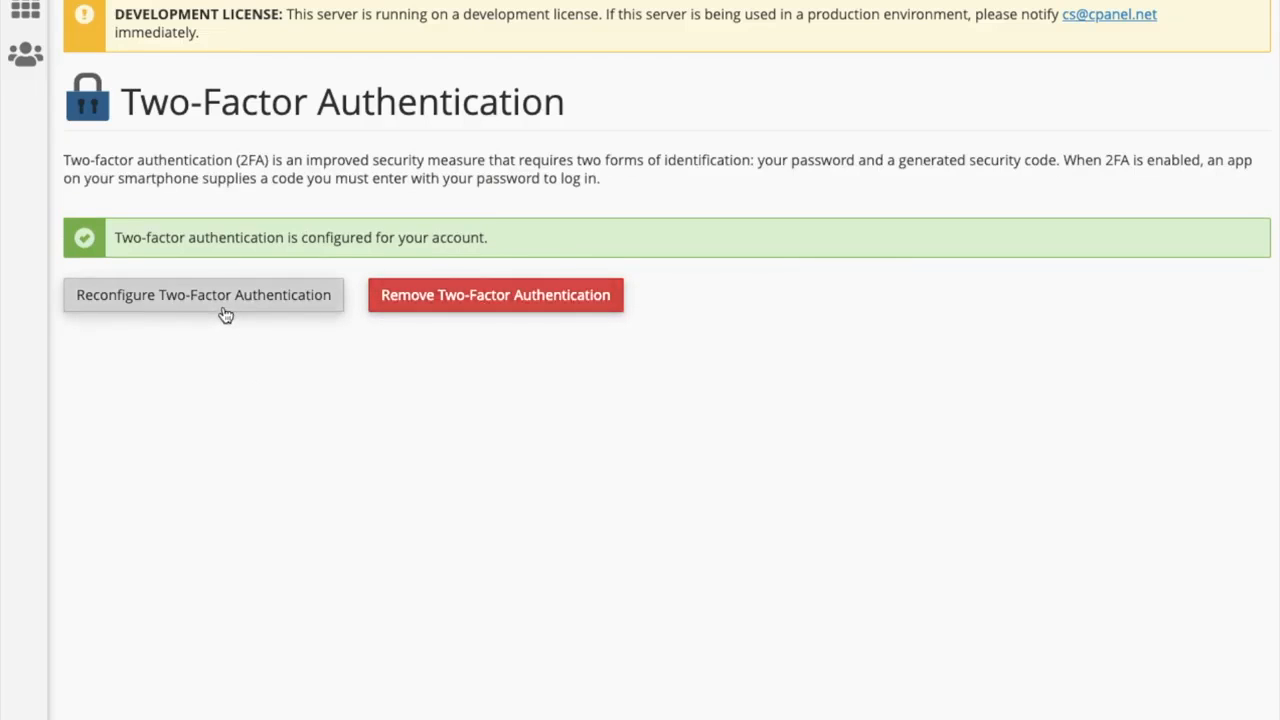